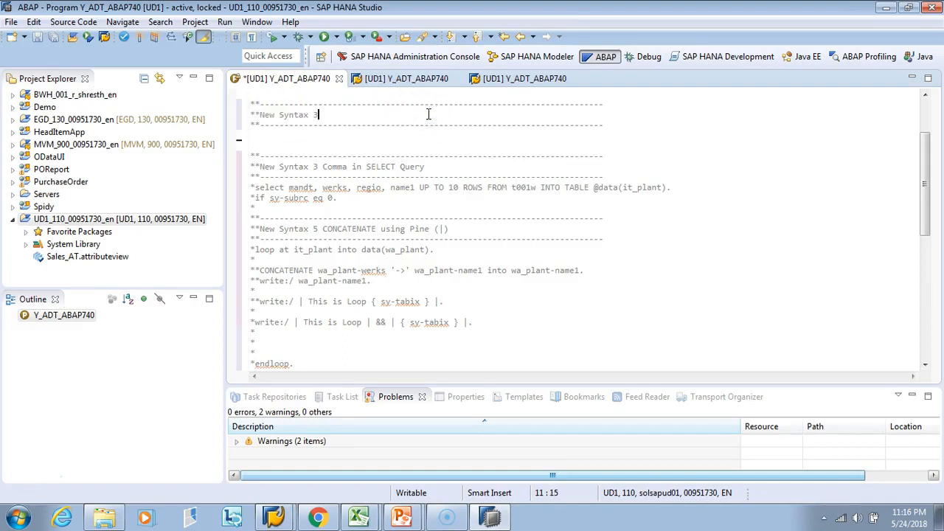
Step: Retitle the header comment to 'New Syntax 6 CLIENT SPECIFIED replaced with USING CLIENT'
type("6")
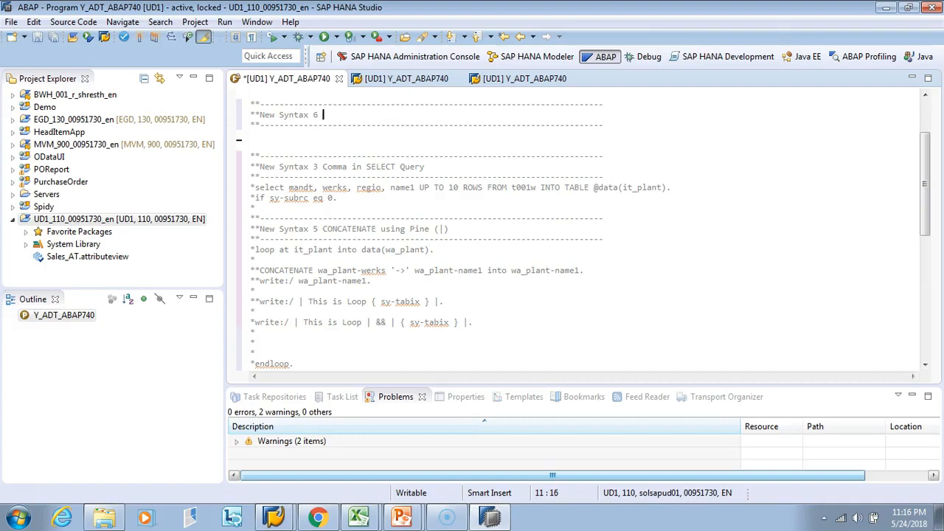
type("CLIENT SPECIFIED replaced with US")
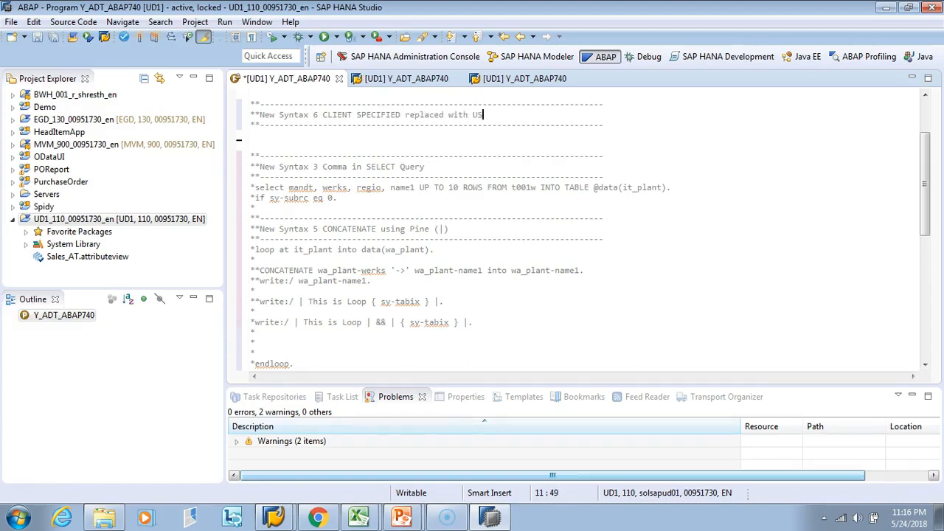
type("ING CLIENT")
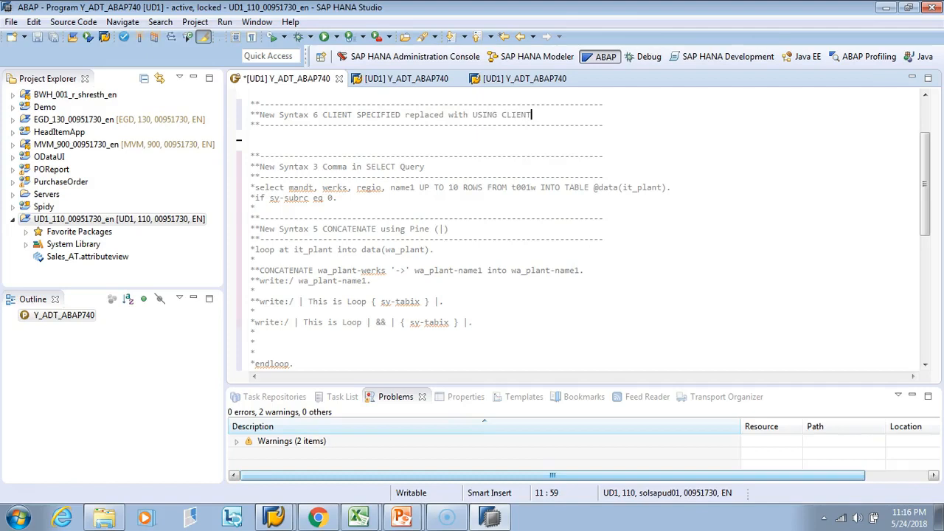
left_click(322, 138)
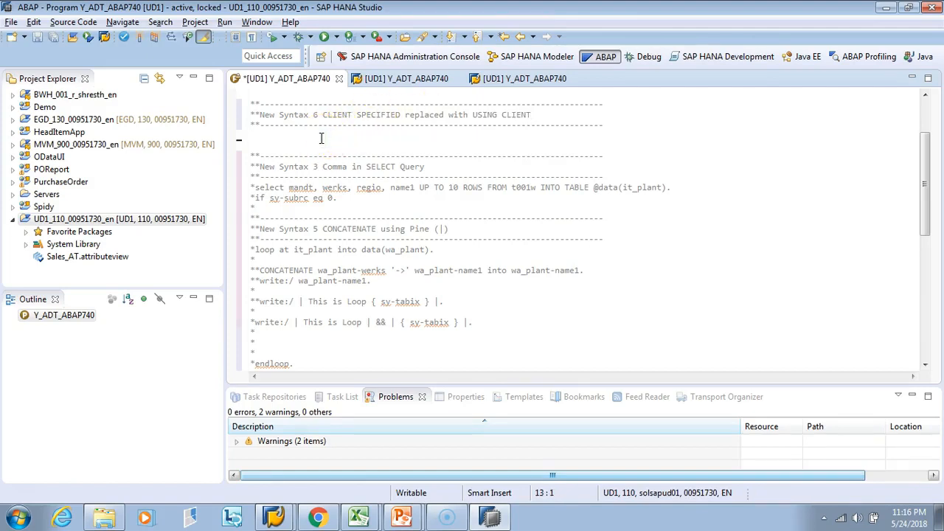
Step: Write SELECT mandt, werks, regio, name1 UP TO 10 rows from t001w
type("SELECT")
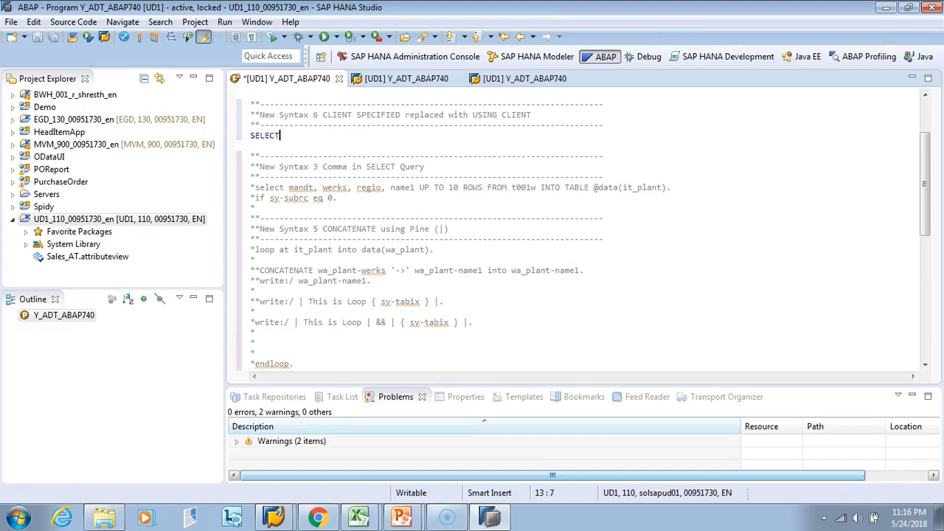
type("mandt")
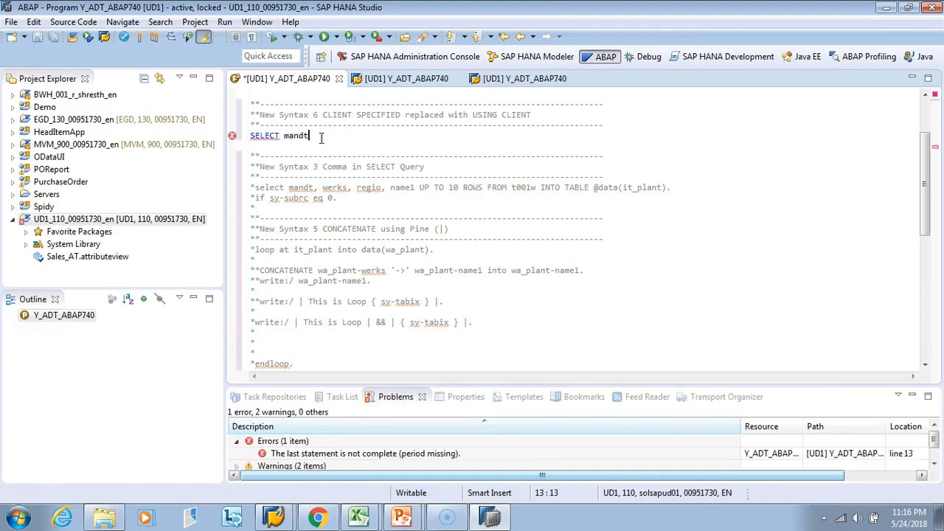
type(", werks")
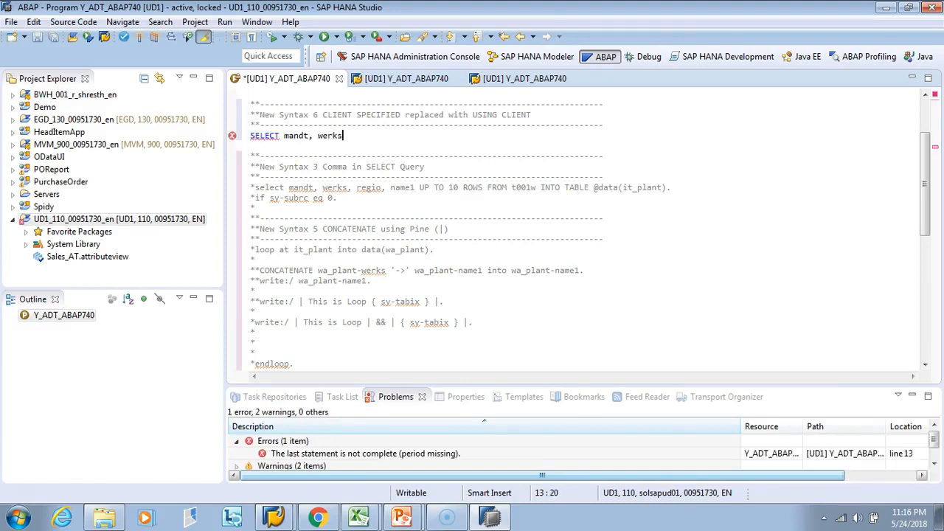
type(", regio, name1")
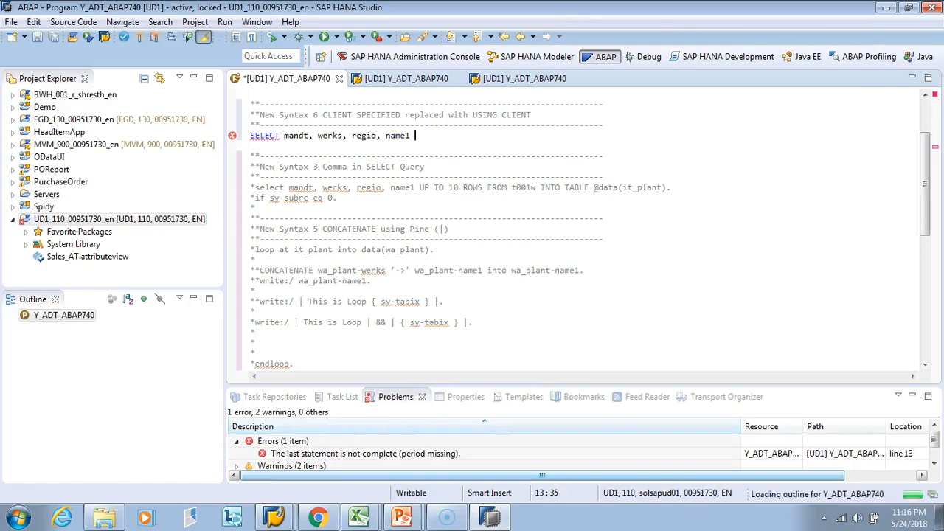
type("UP TO")
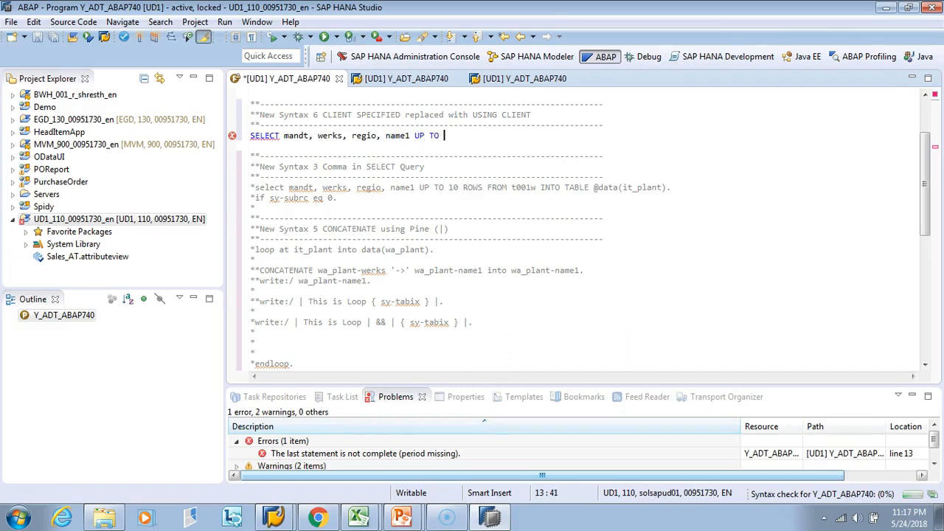
type("10 rows fr")
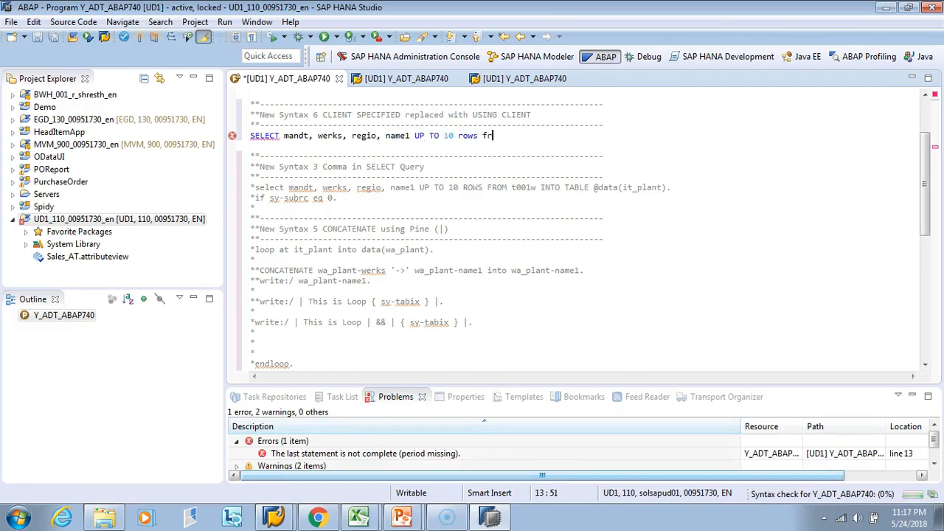
type("om t001w INTO t")
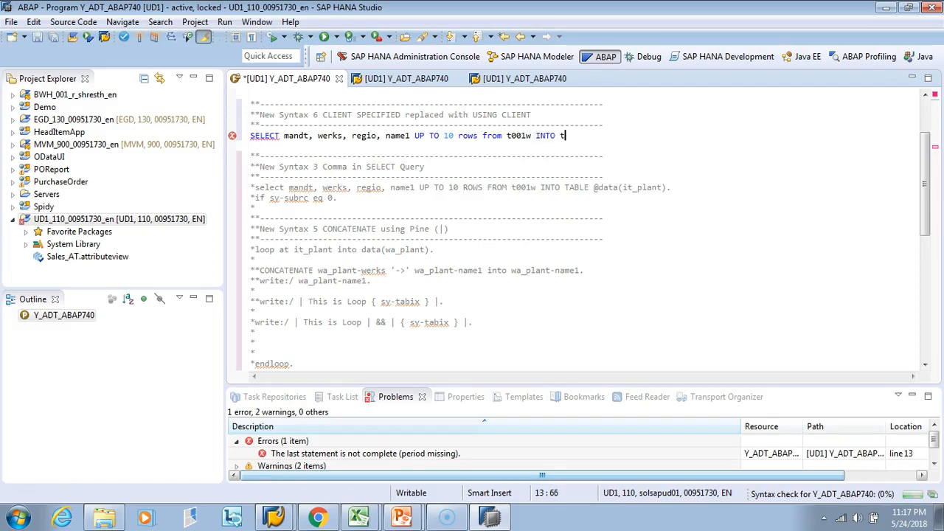
type("able @data(it")
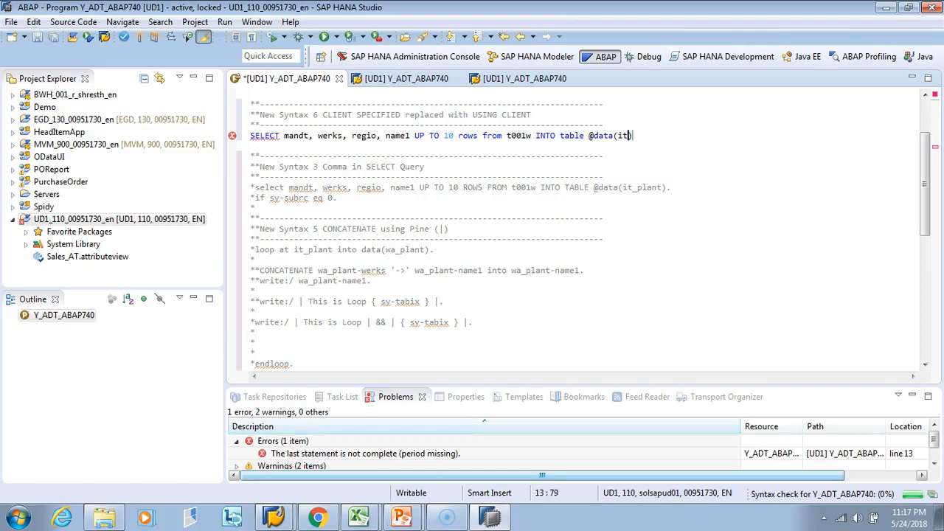
type("_")
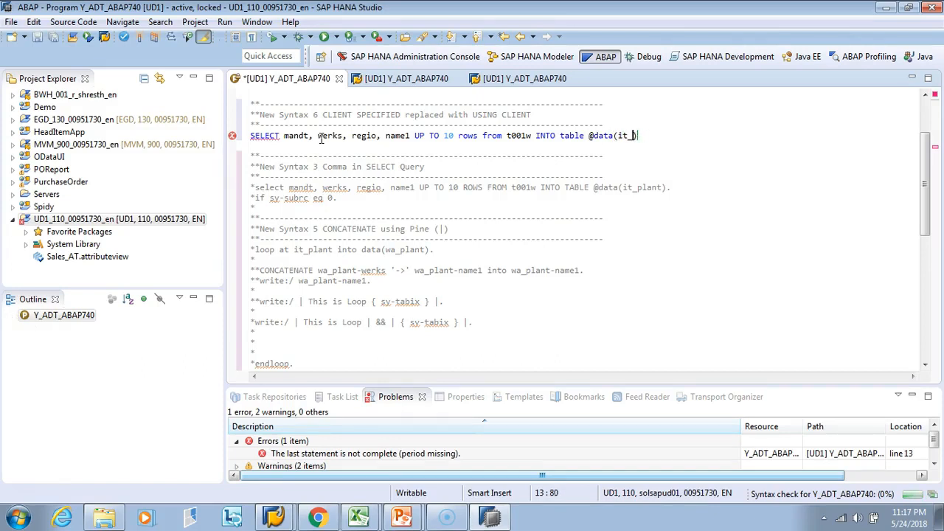
type("plant)")
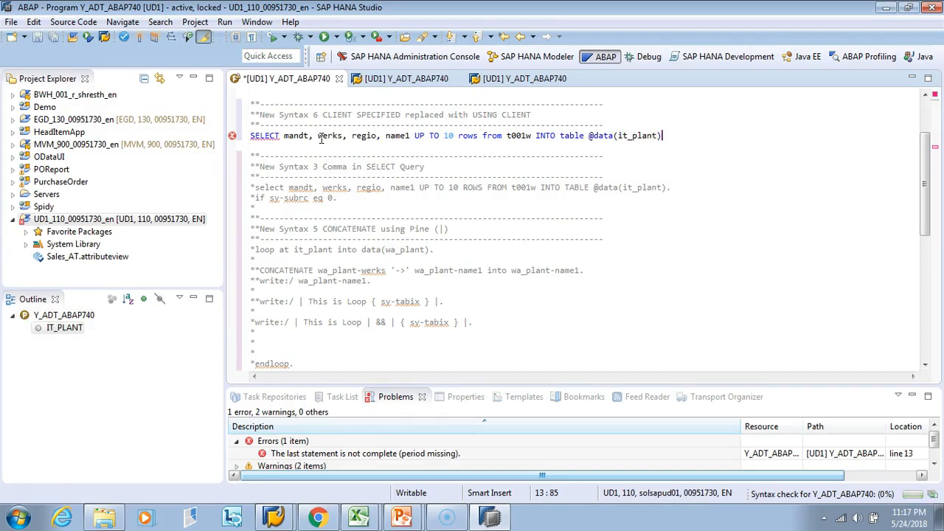
type("cl")
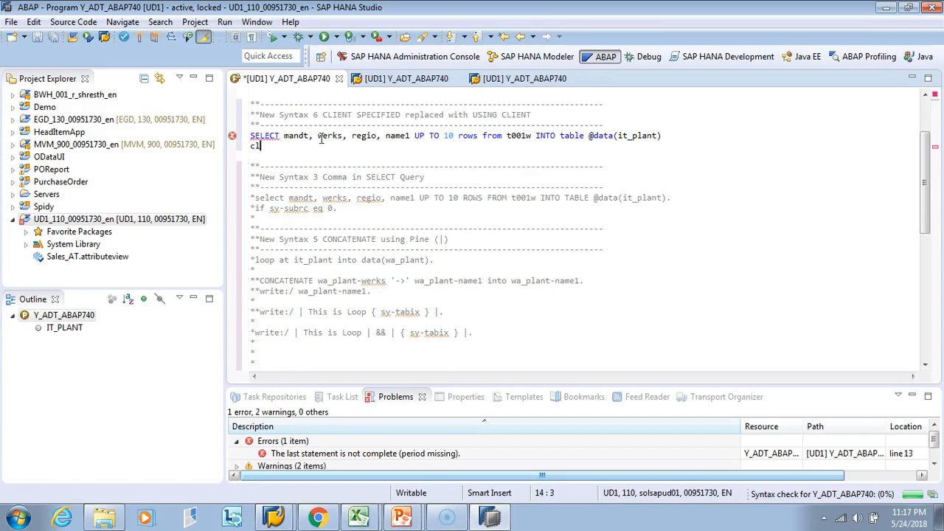
type("ient")
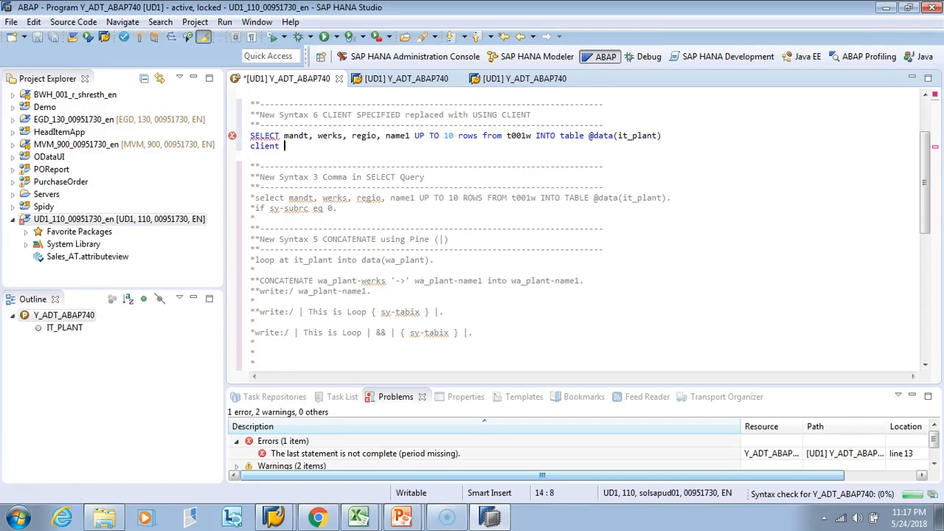
type("specified where mandt =")
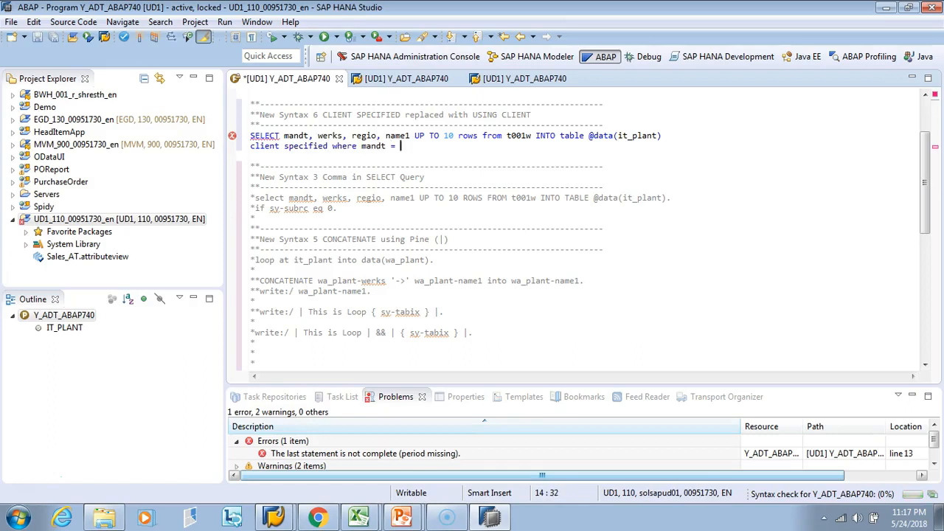
type("'11'")
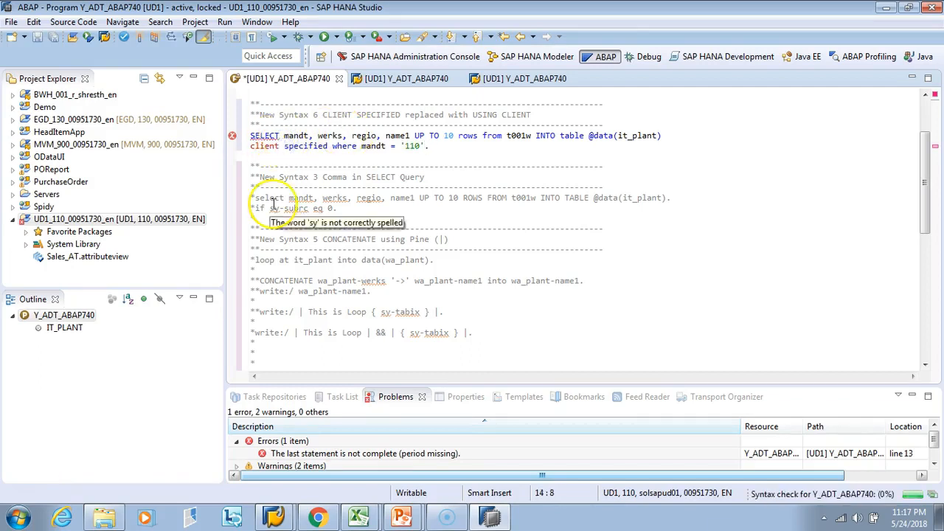
mouse_move(307, 146)
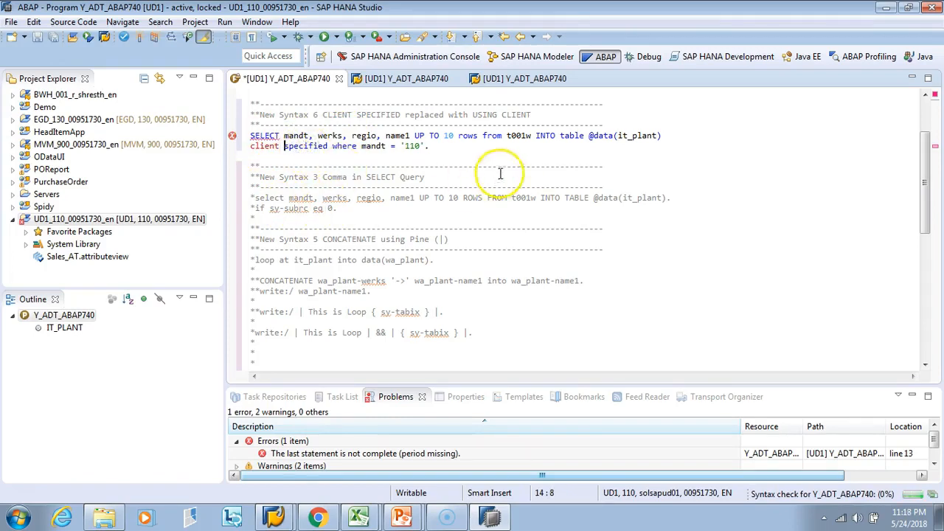
double_click(520, 135)
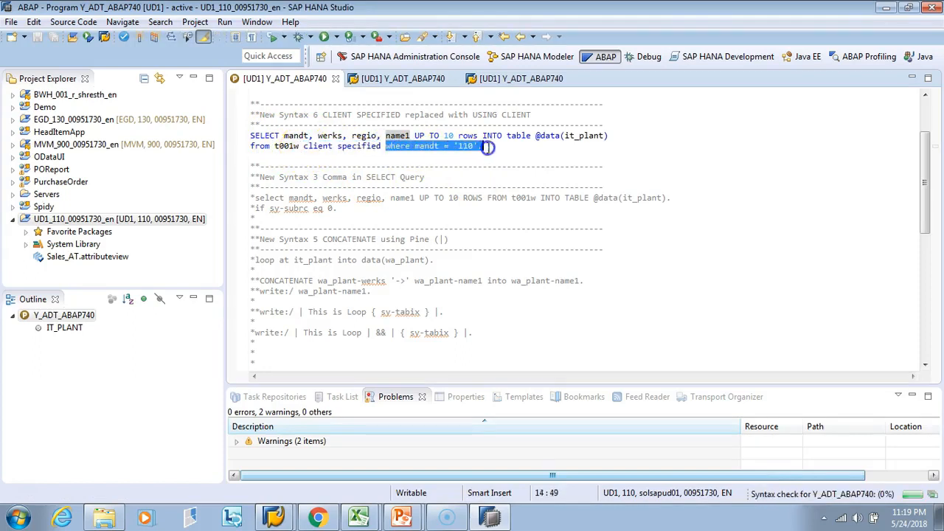
Step: Comment out the old SELECT and add an active copy using USING CLIENT '110', then activate
left_click(484, 146)
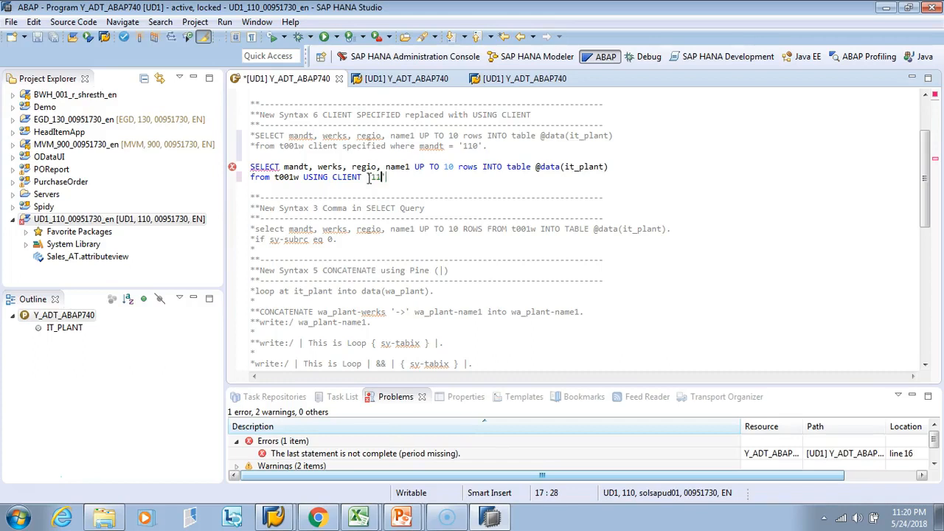
type("'")
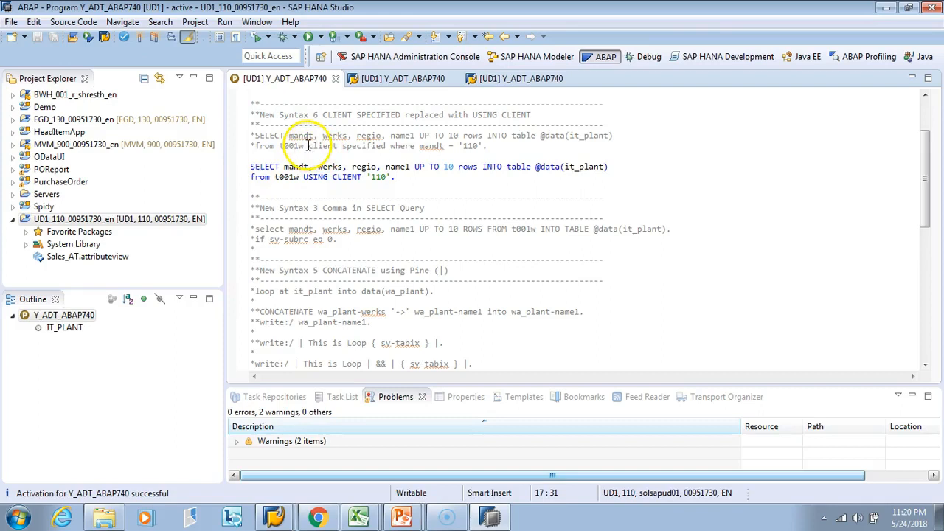
double_click(327, 146)
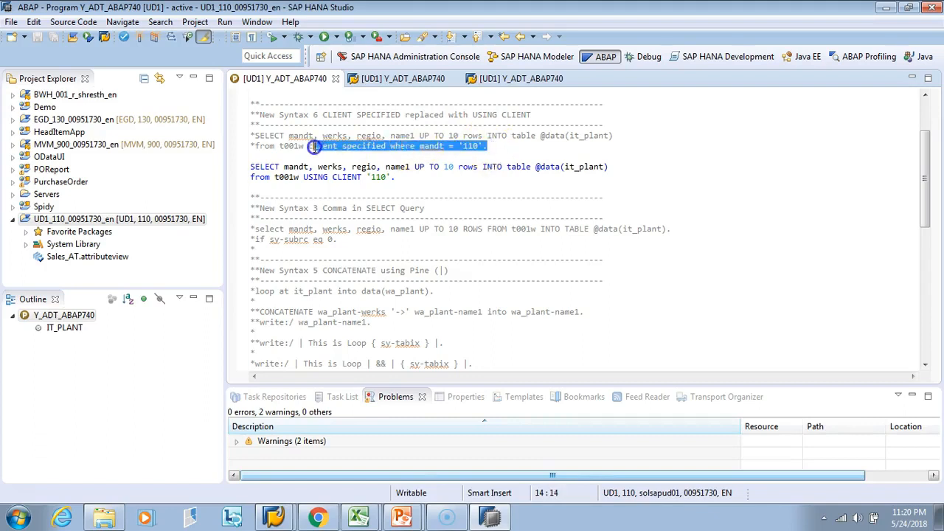
left_click(334, 135)
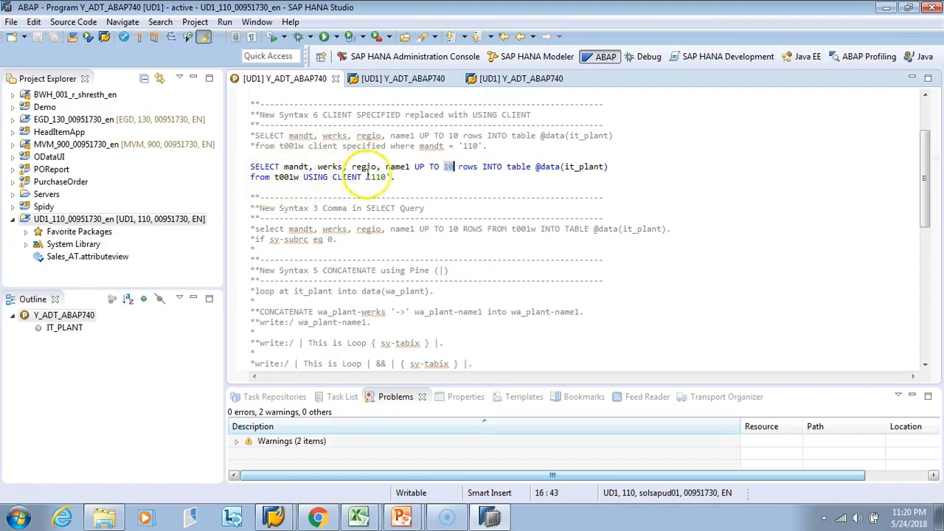
left_click(357, 177)
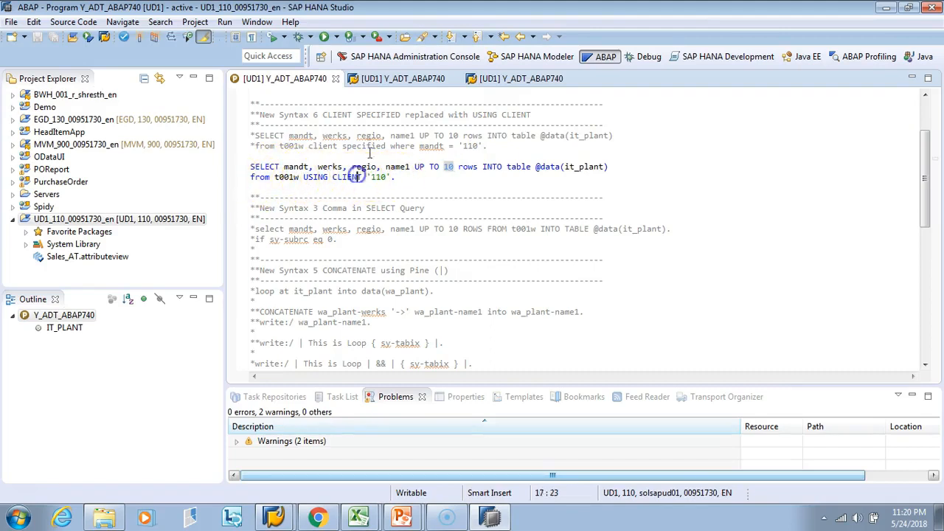
mouse_move(429, 146)
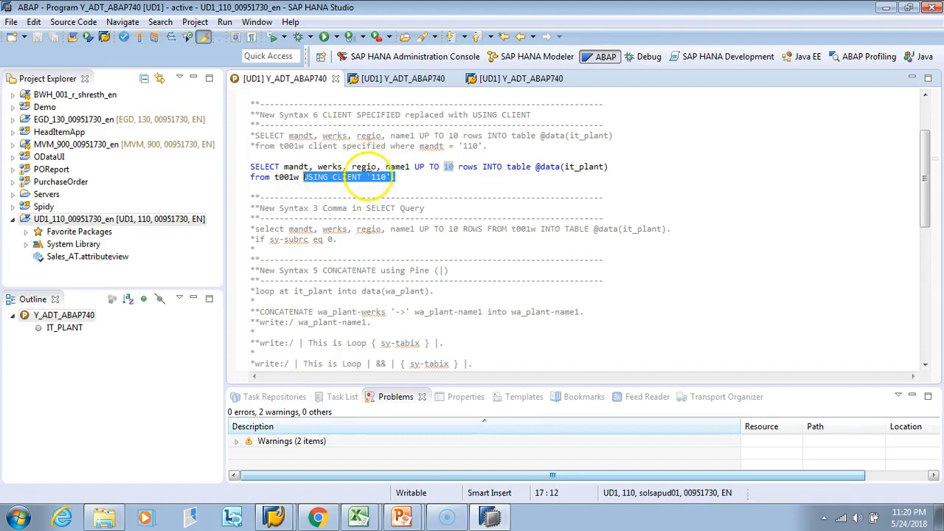
left_click(399, 177)
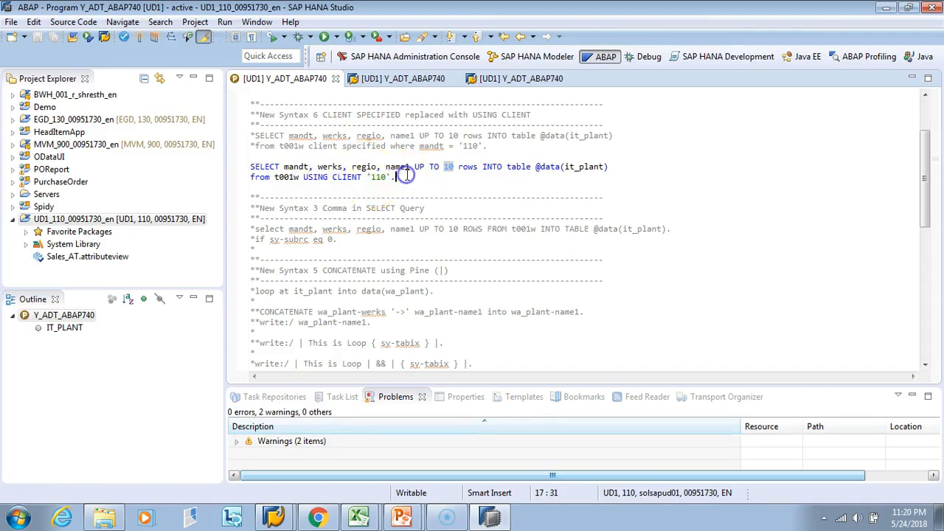